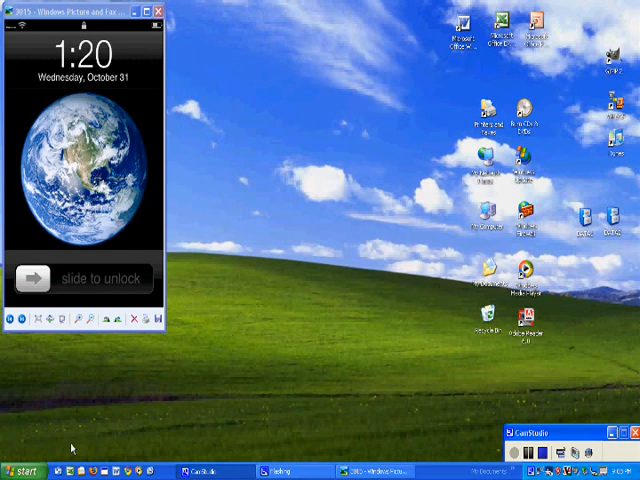
click(25, 471)
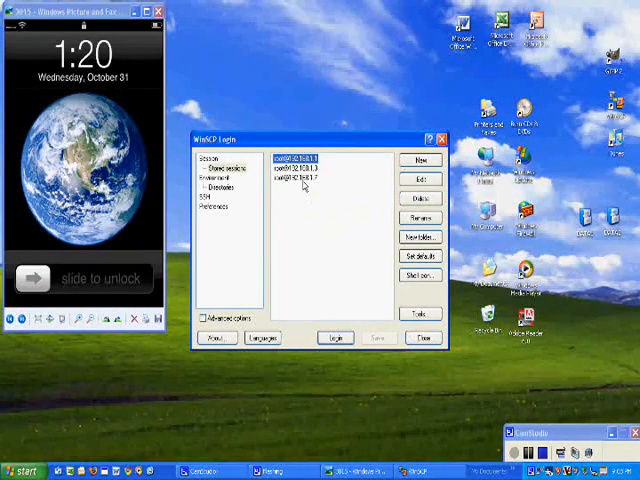
click(336, 337)
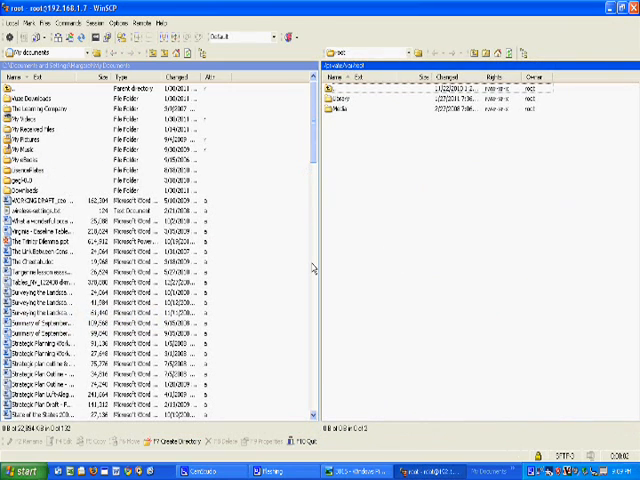
mouse_move(430, 190)
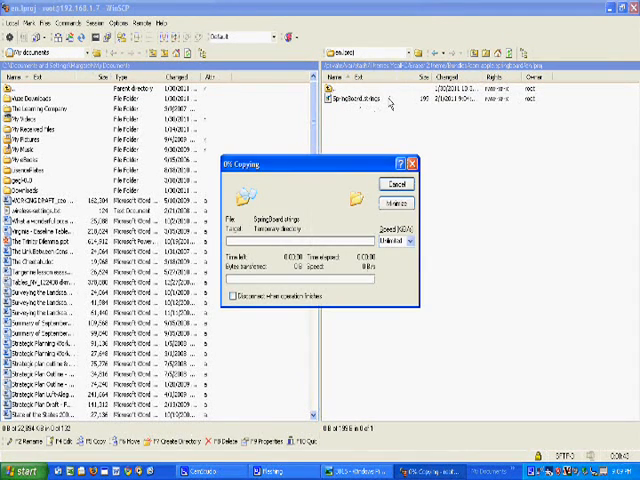
Open the Eraser 2 theme's SpringBoard.strings from en.lproj in the internal editor
double_click(353, 100)
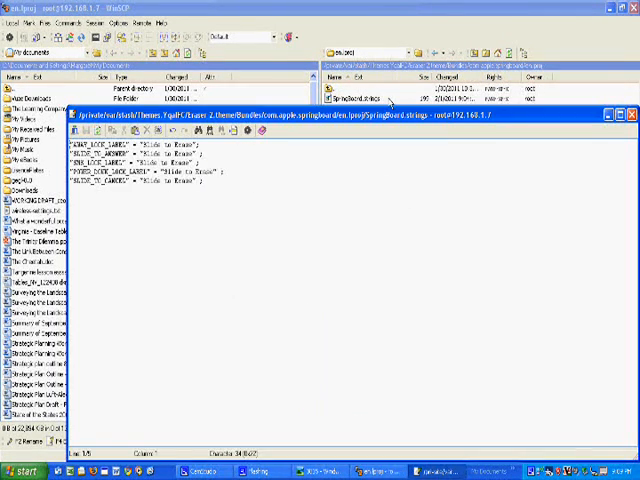